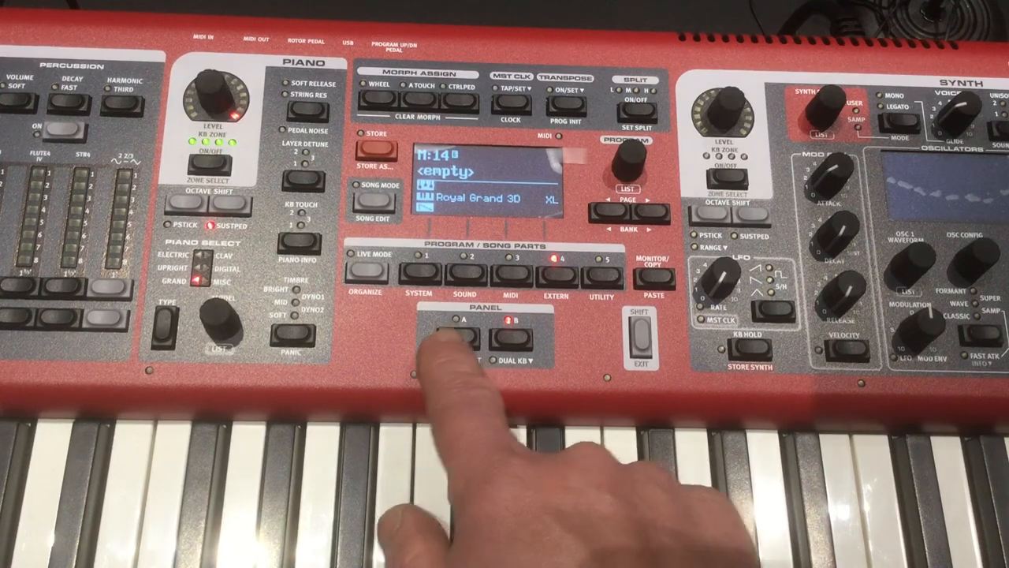
Make panel A the active panel in the empty Royal Grand 3D program
click(461, 335)
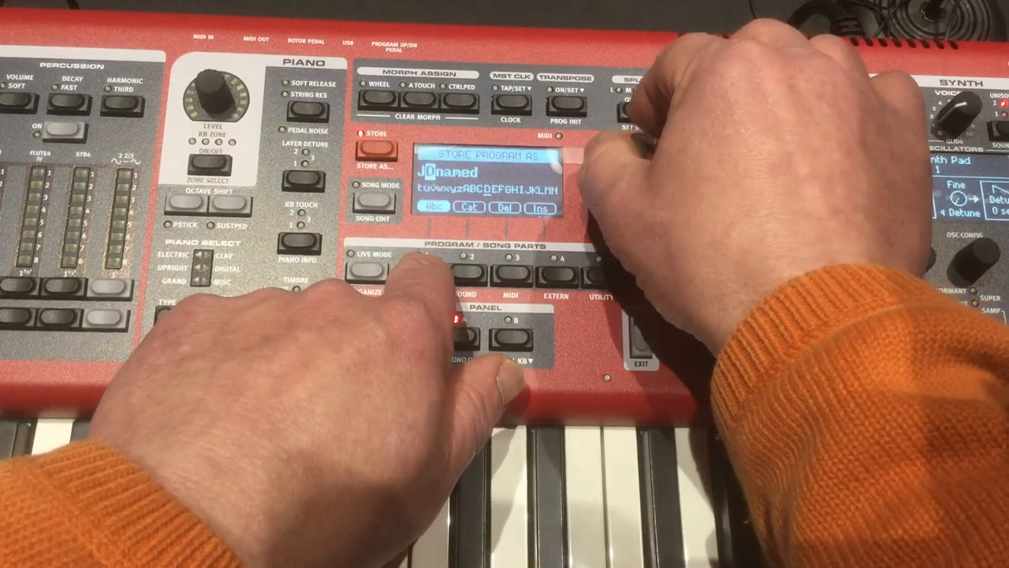
Start storing the layered sound, entering J and B over the Unnamed program name
click(467, 209)
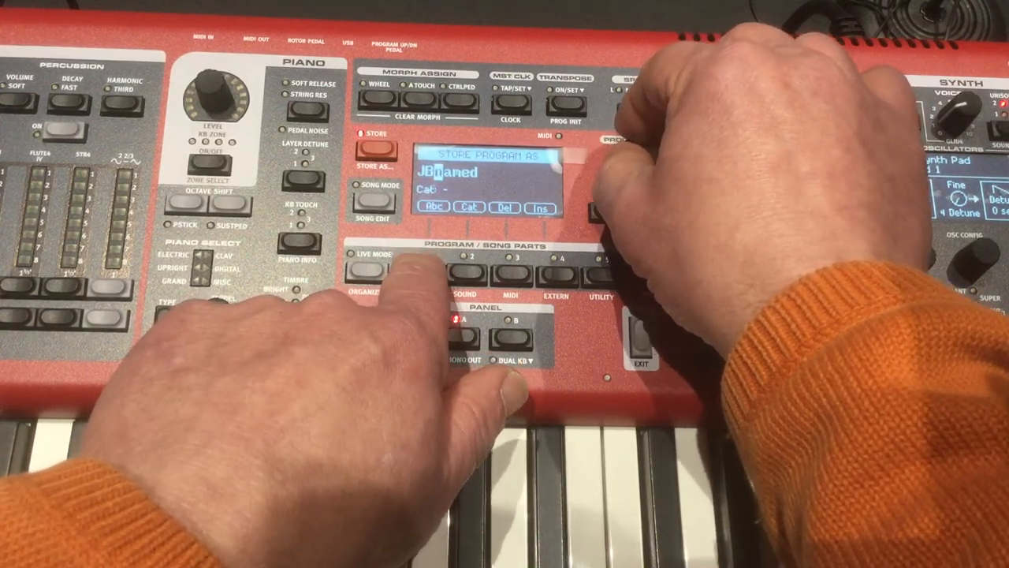